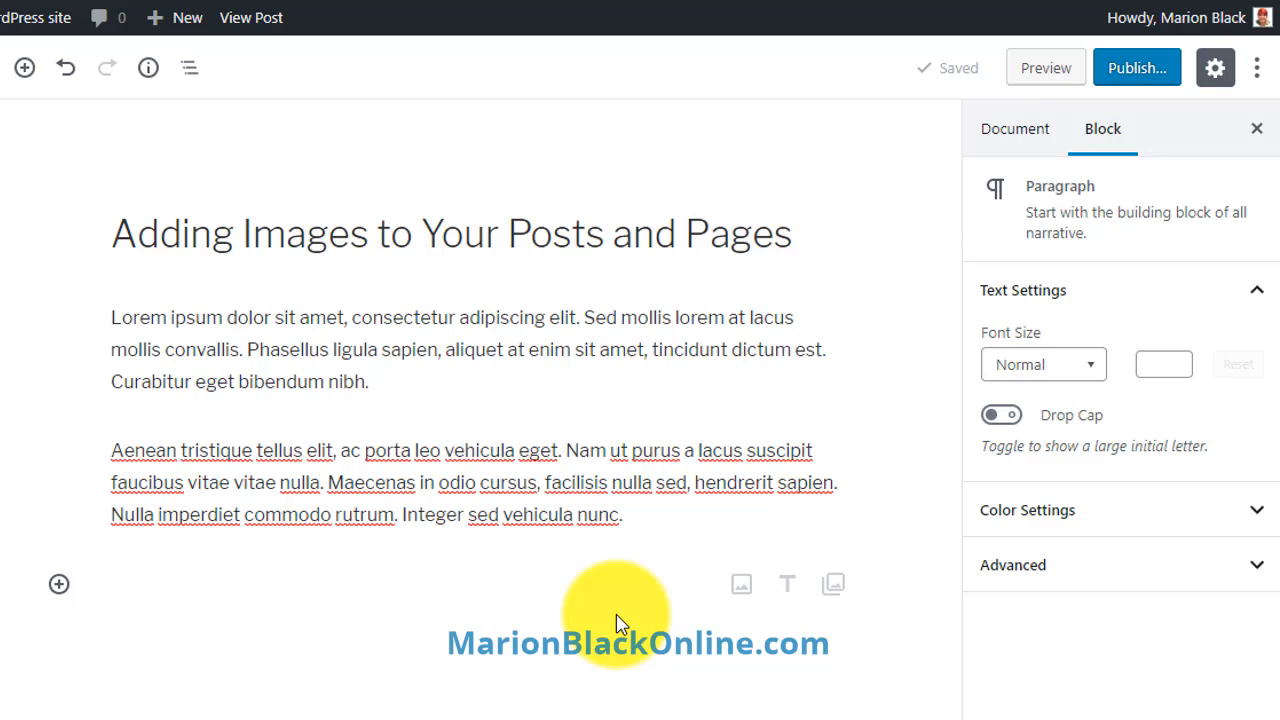
mouse_move(833, 584)
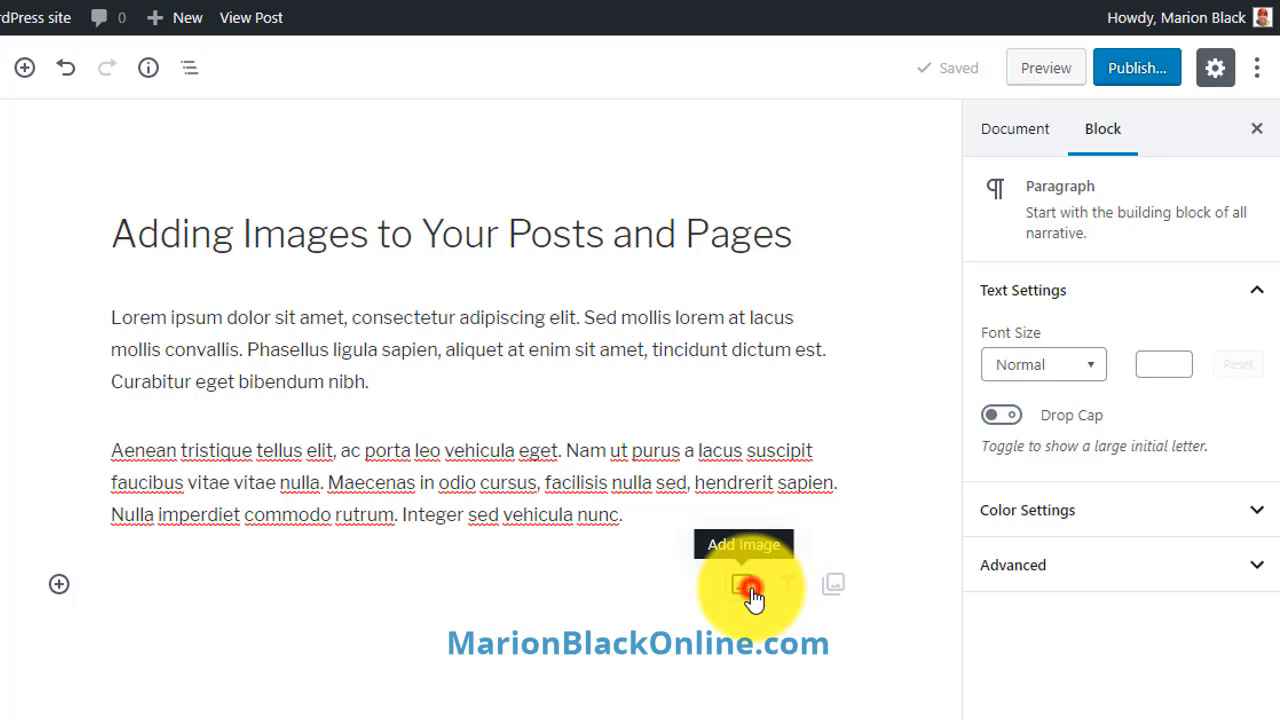
- Add an image block and drop Mini-Skirt.png into it at full size, 377 × 640
click(744, 584)
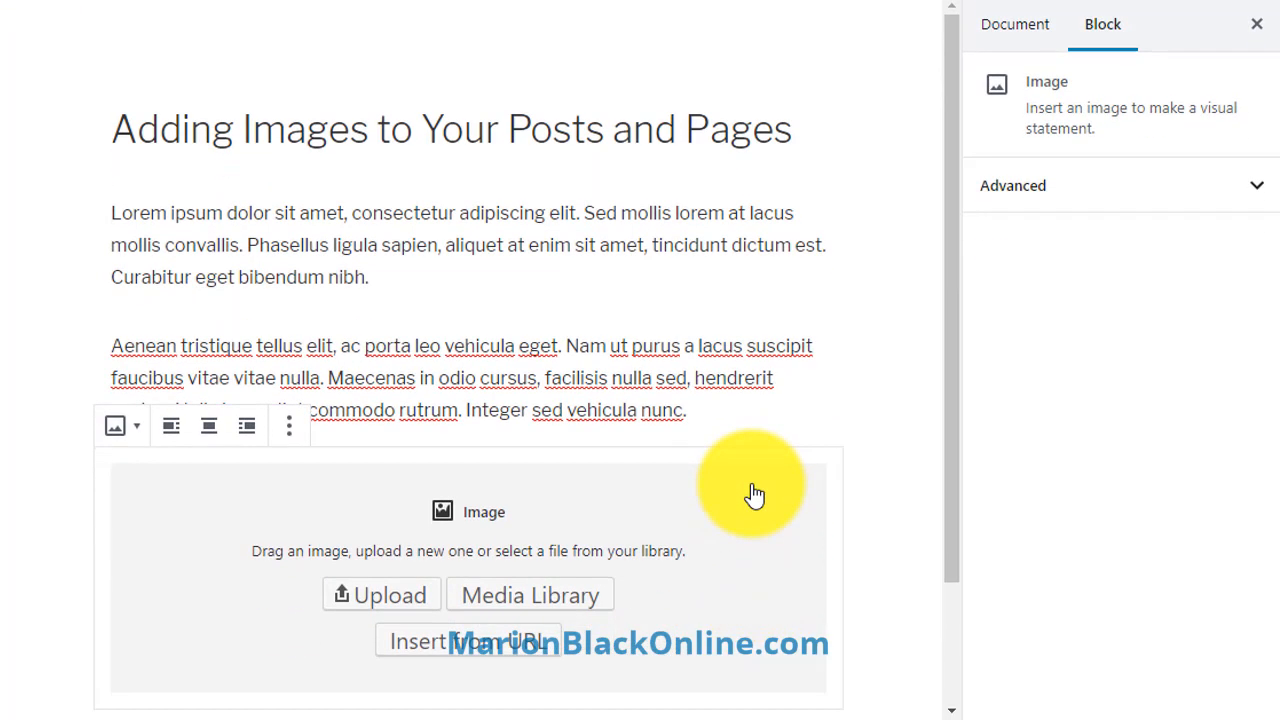
mouse_move(585, 595)
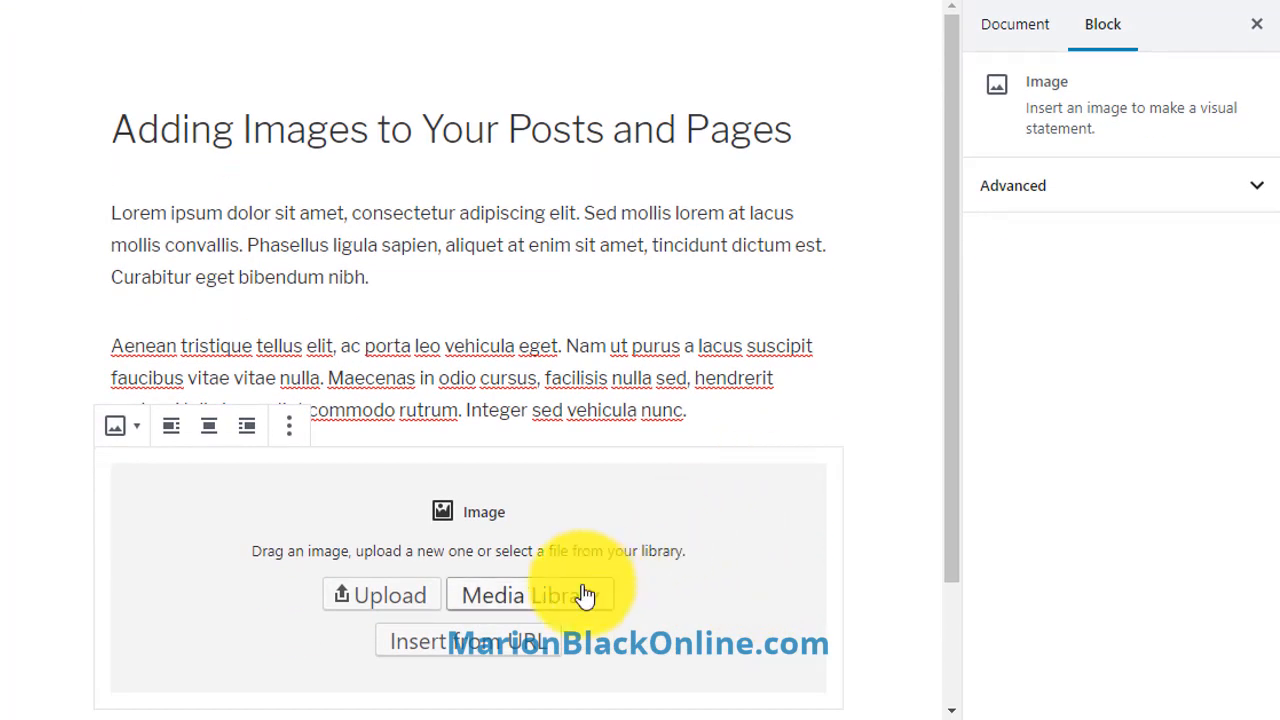
mouse_move(437, 665)
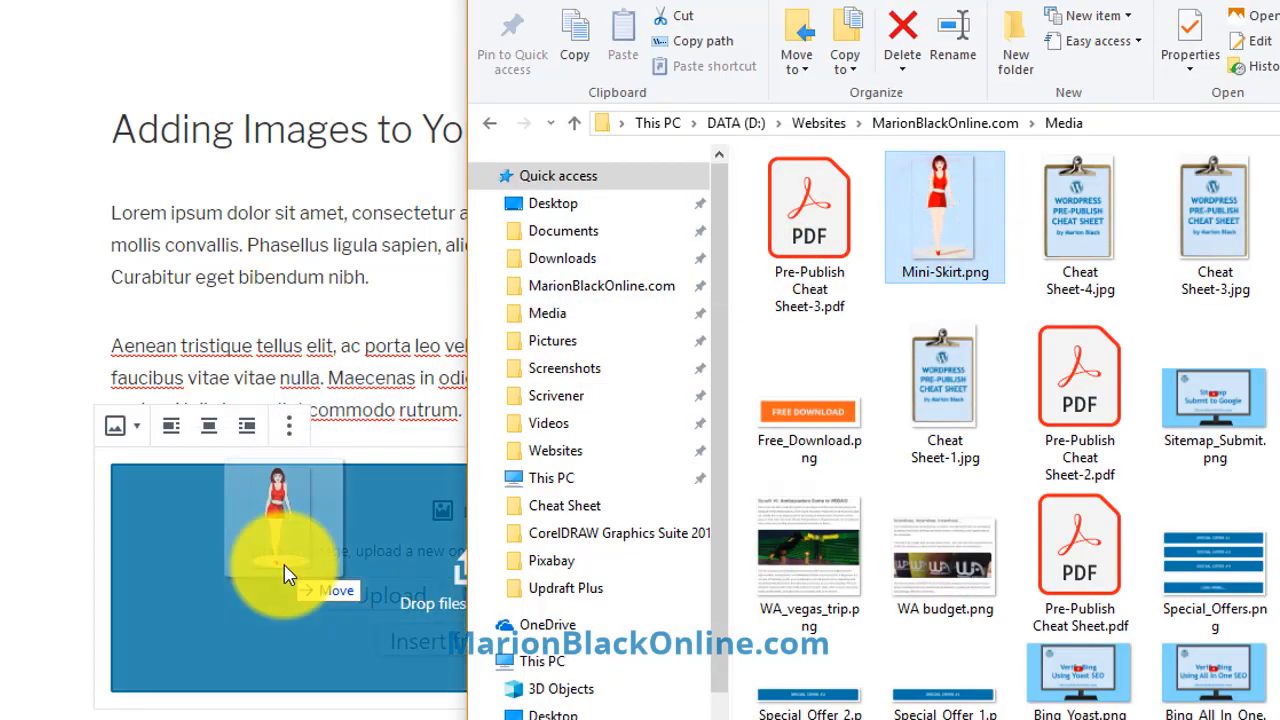
double_click(943, 207)
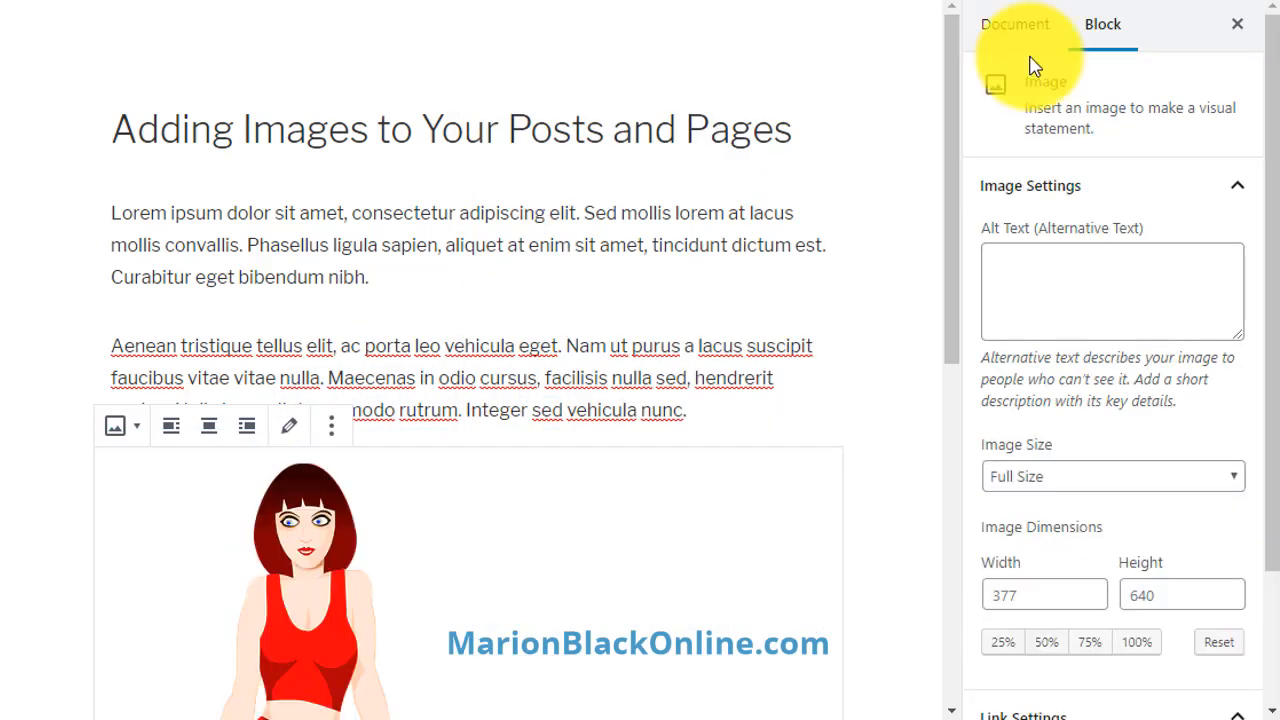
mouse_move(1037, 72)
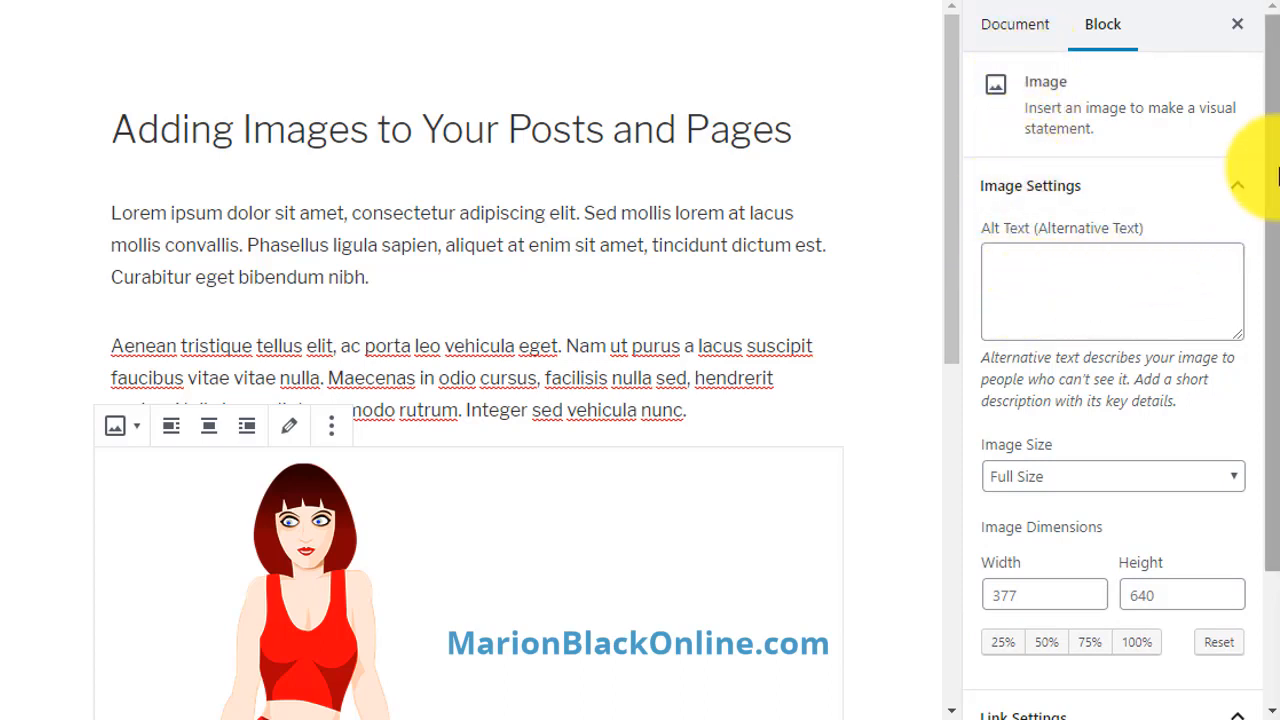
- Scroll the Block sidebar to Link Settings to show the Link To options
scroll(down, 3)
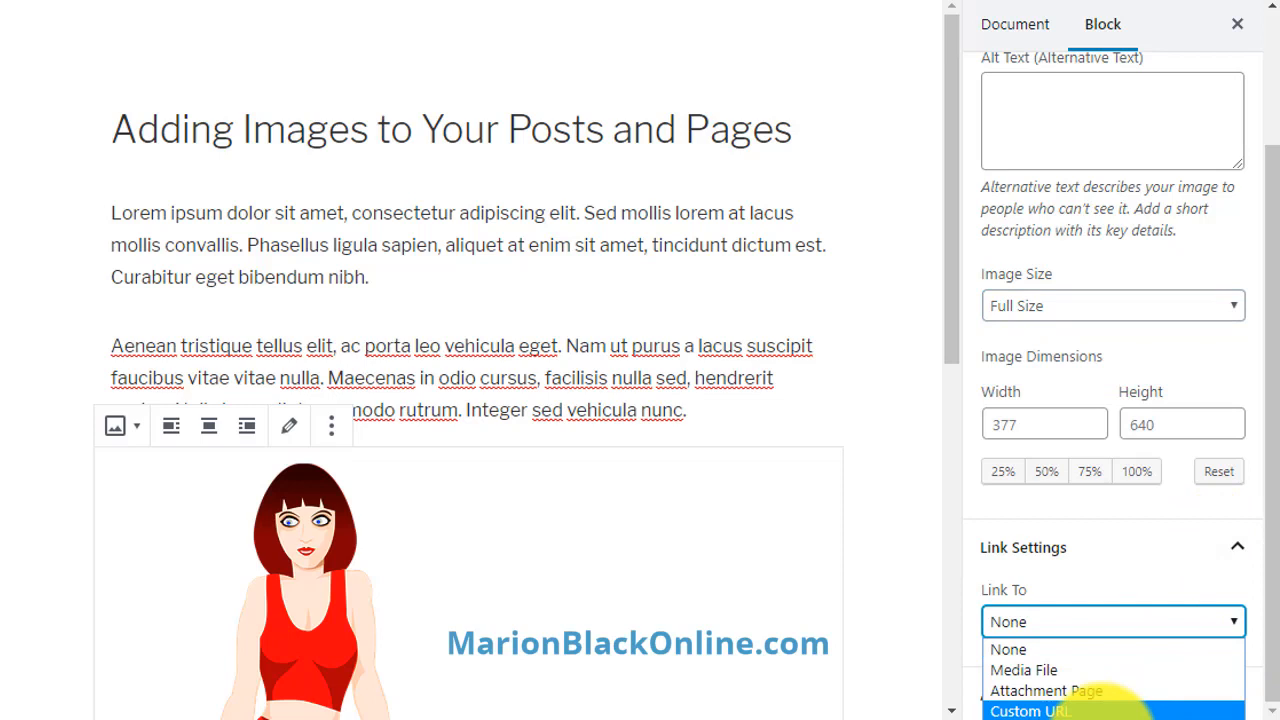
click(1030, 710)
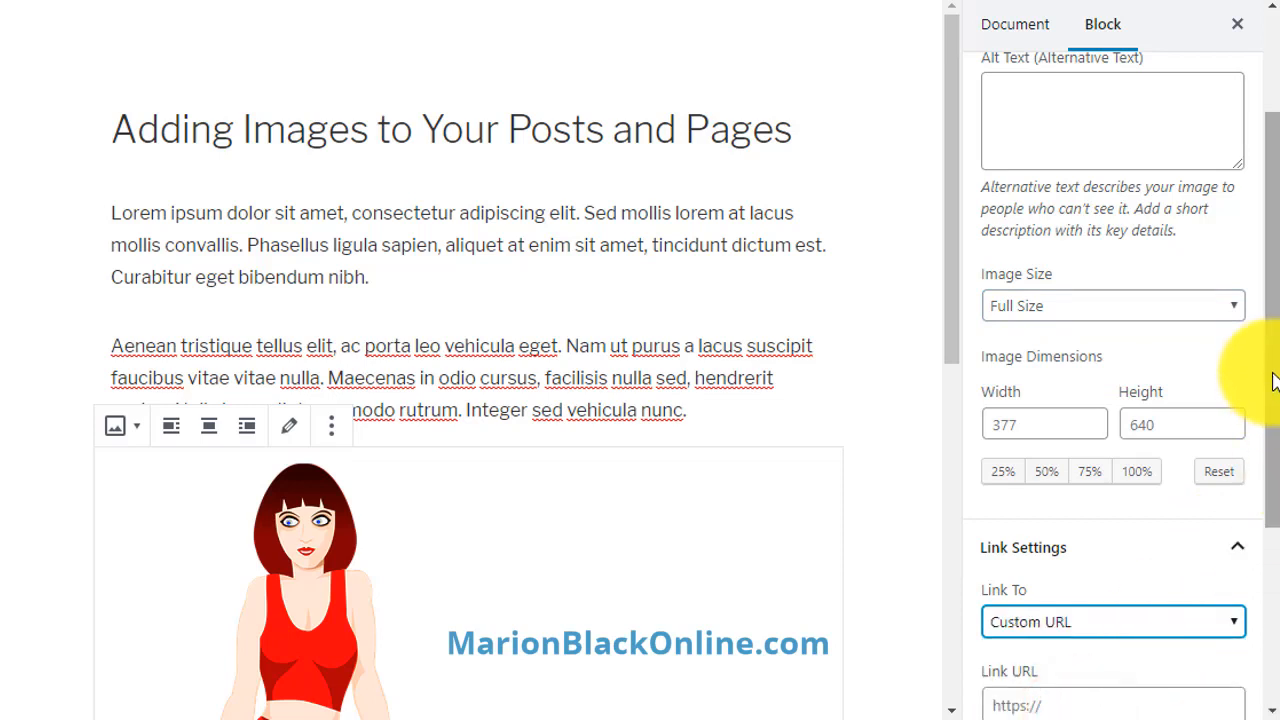
scroll(down, 3)
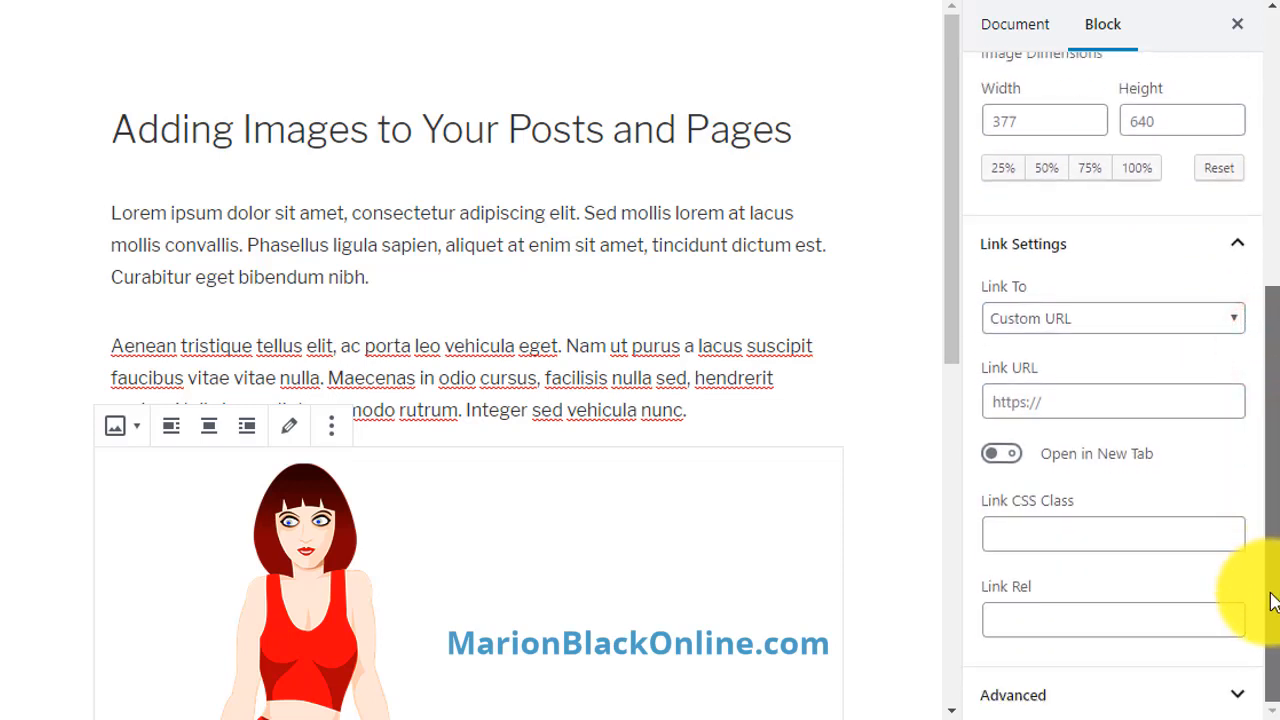
click(1113, 401)
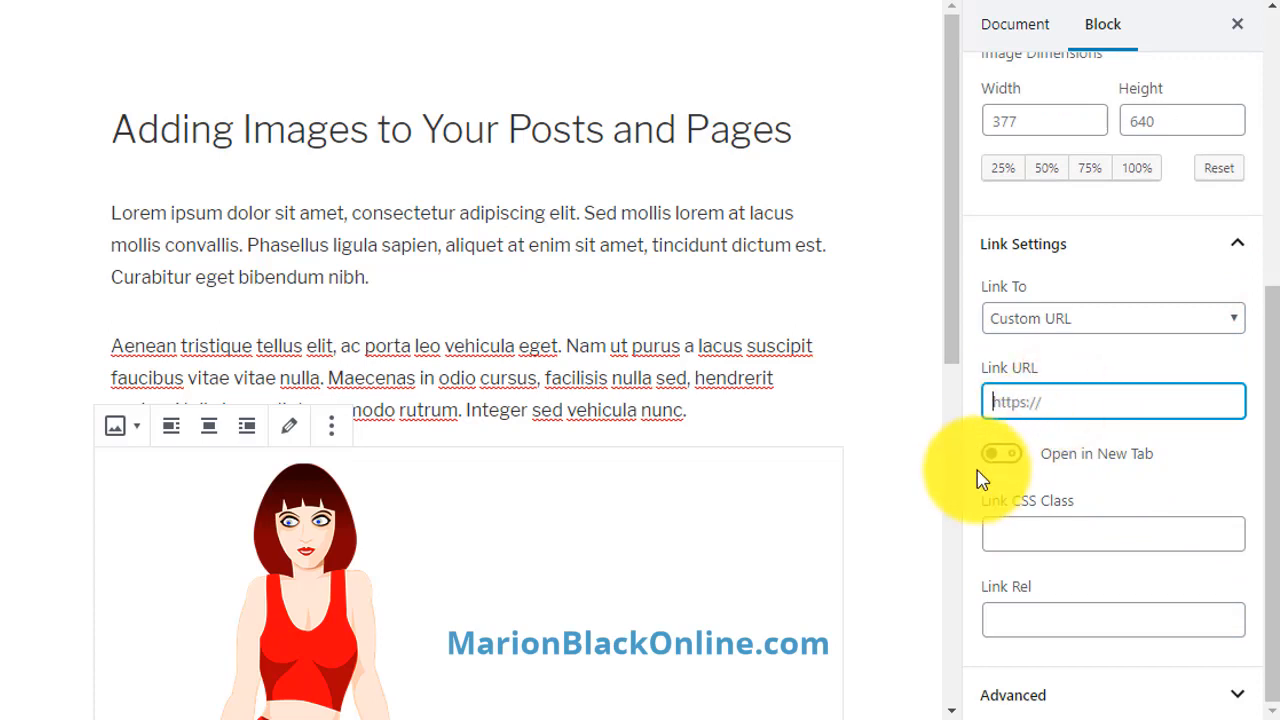
mouse_move(1005, 485)
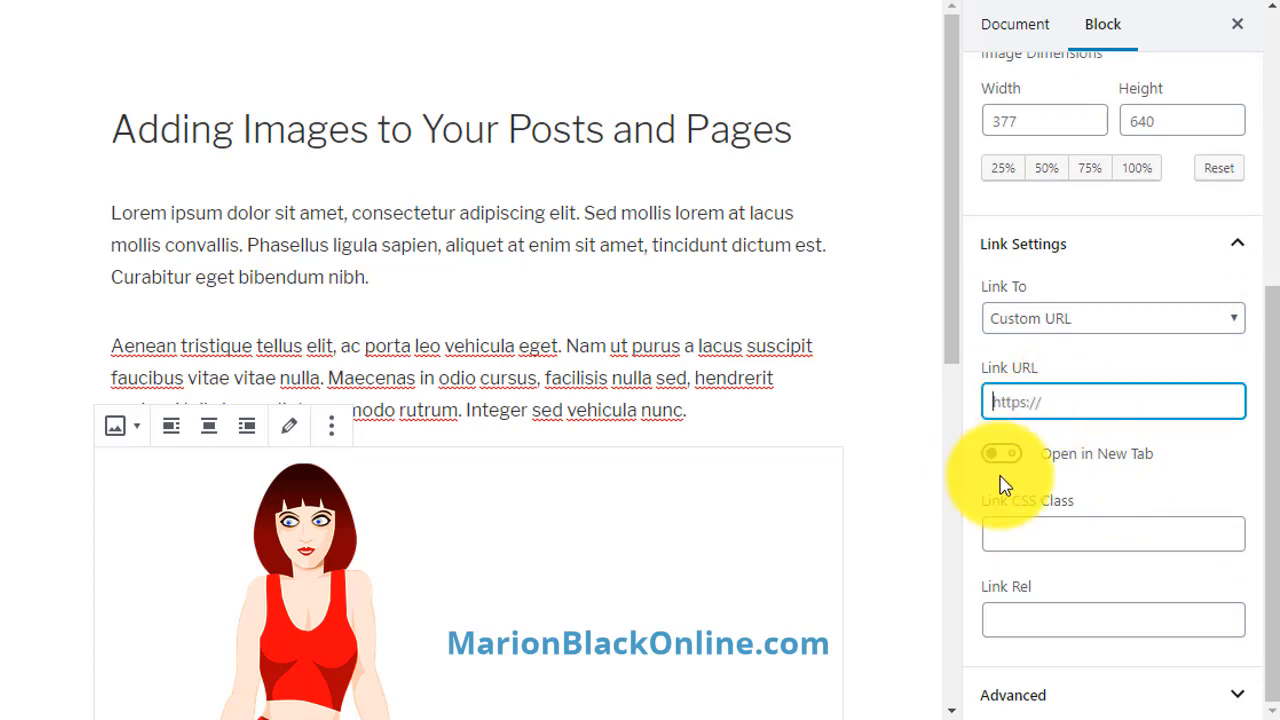
scroll(down, 3)
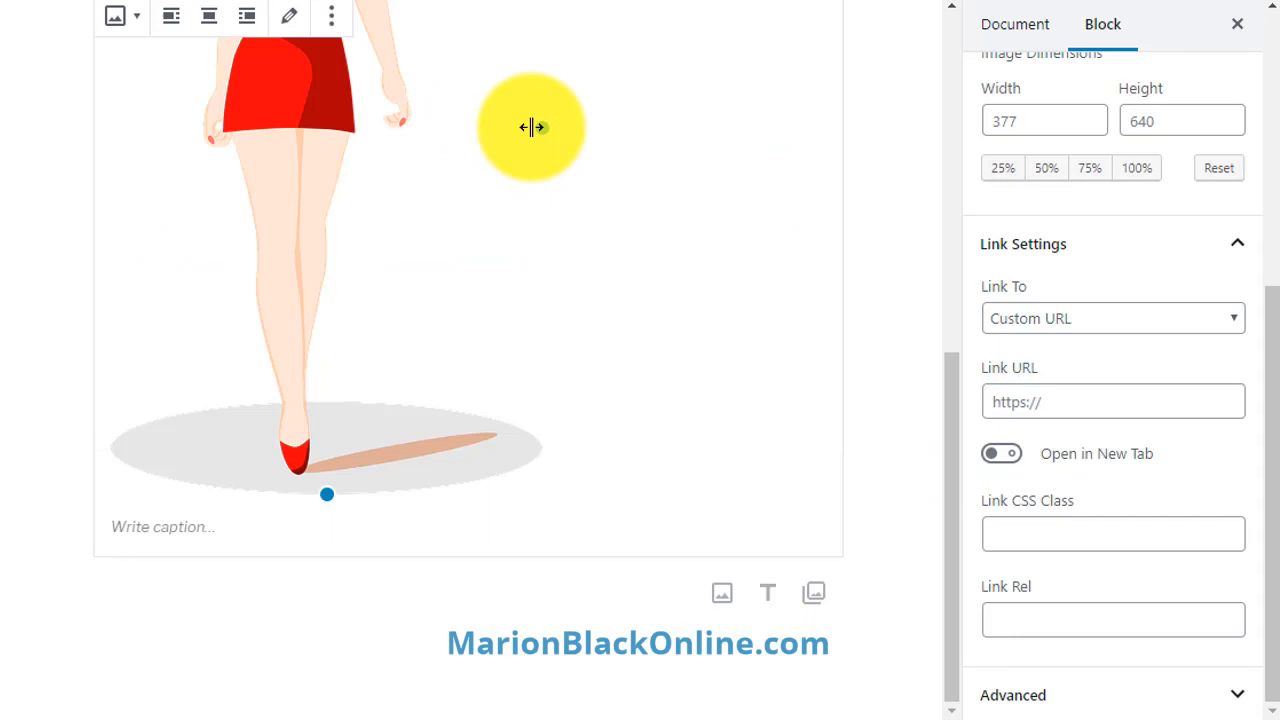
- Drag the resize handle to shrink the mini-skirt image to 107 × 182 pixels
drag(530, 127, 432, 134)
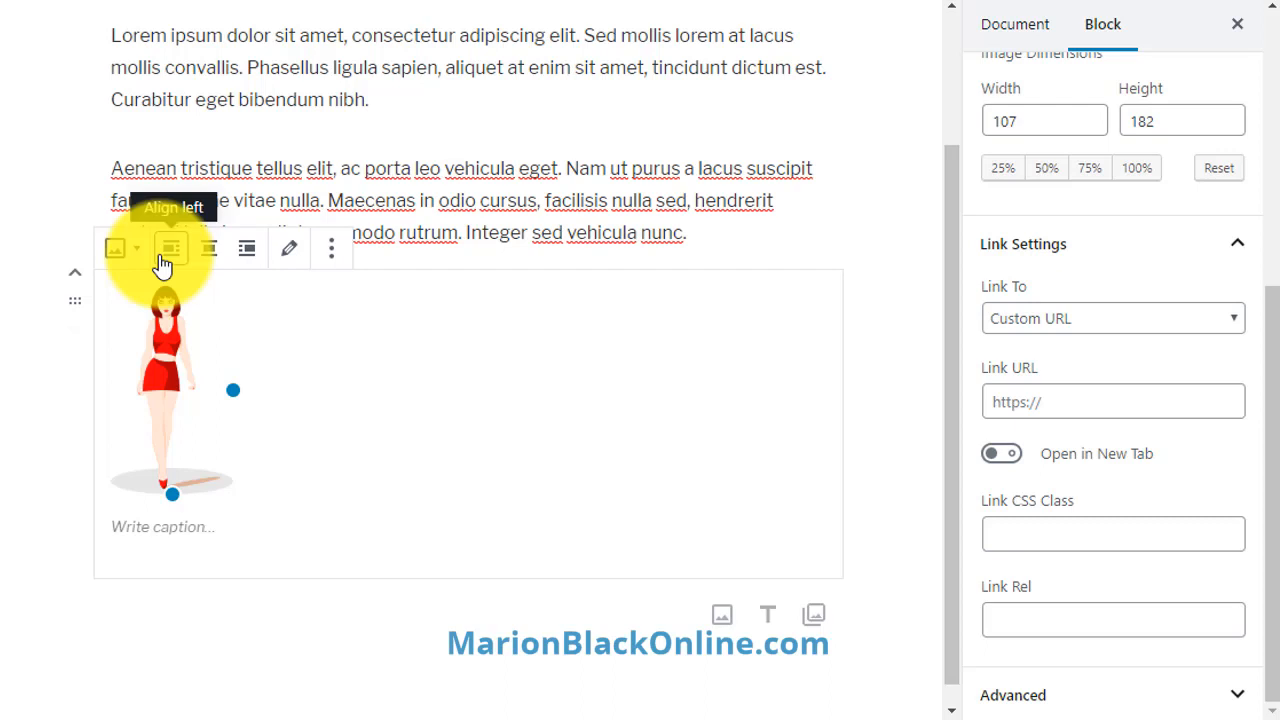
mouse_move(247, 248)
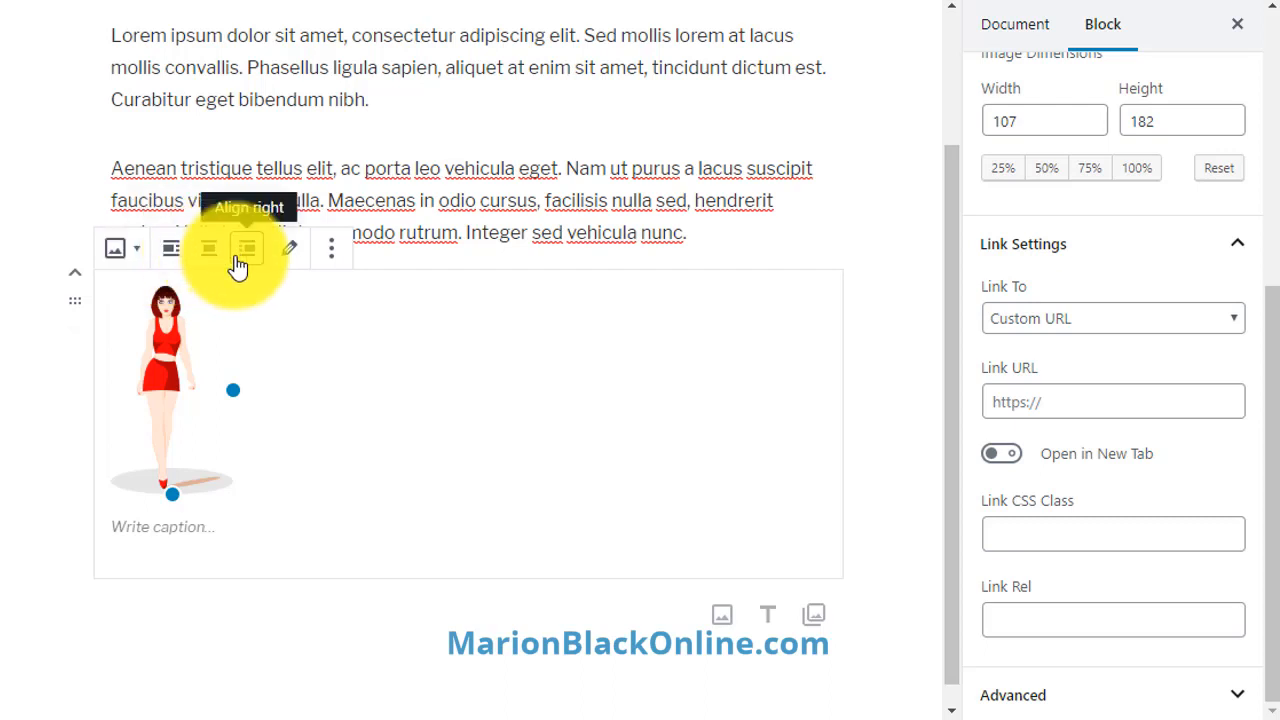
mouse_move(232, 305)
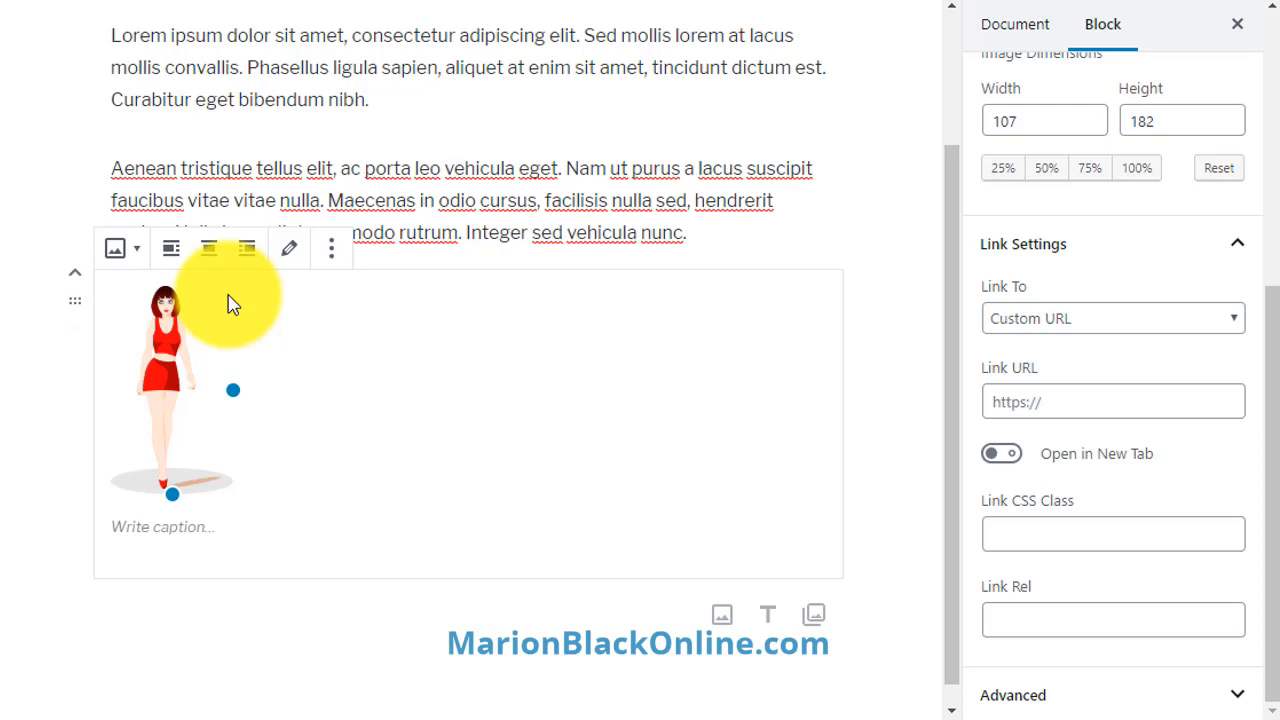
- Insert the cheat-sheet image left-aligned in the second paragraph, searching 'media' and 'classic' blocks
click(603, 234)
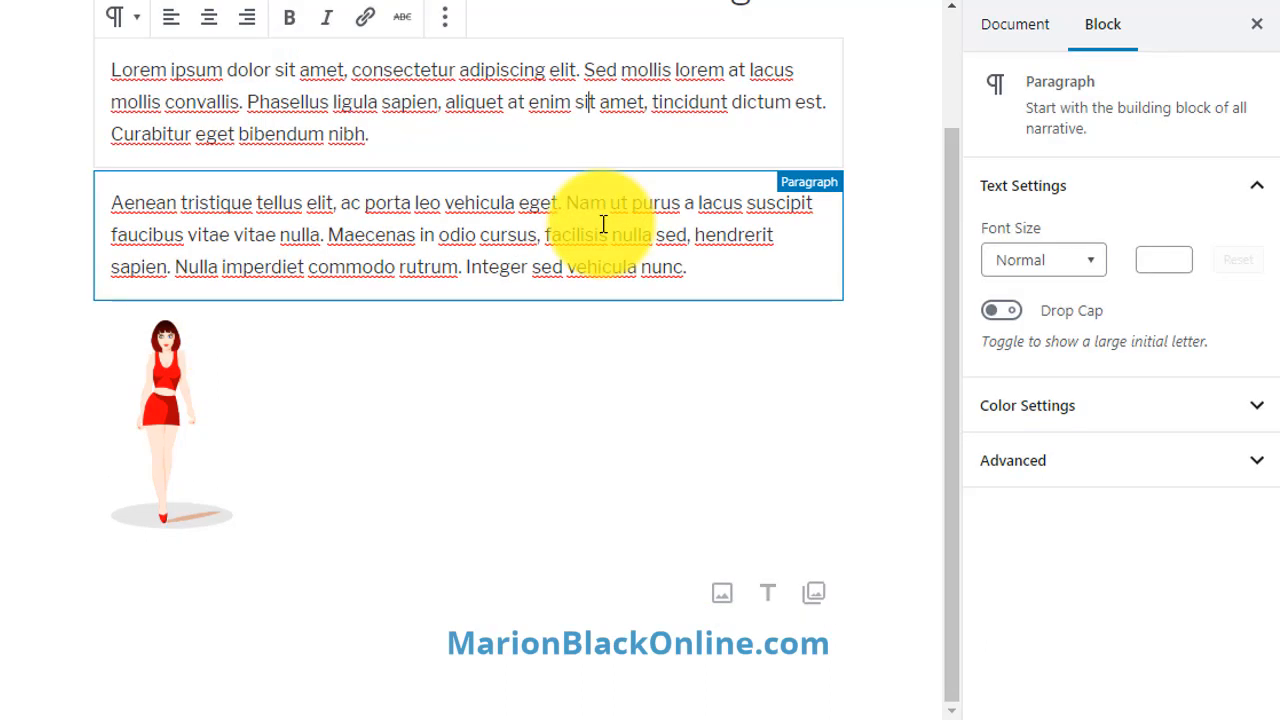
mouse_move(505, 240)
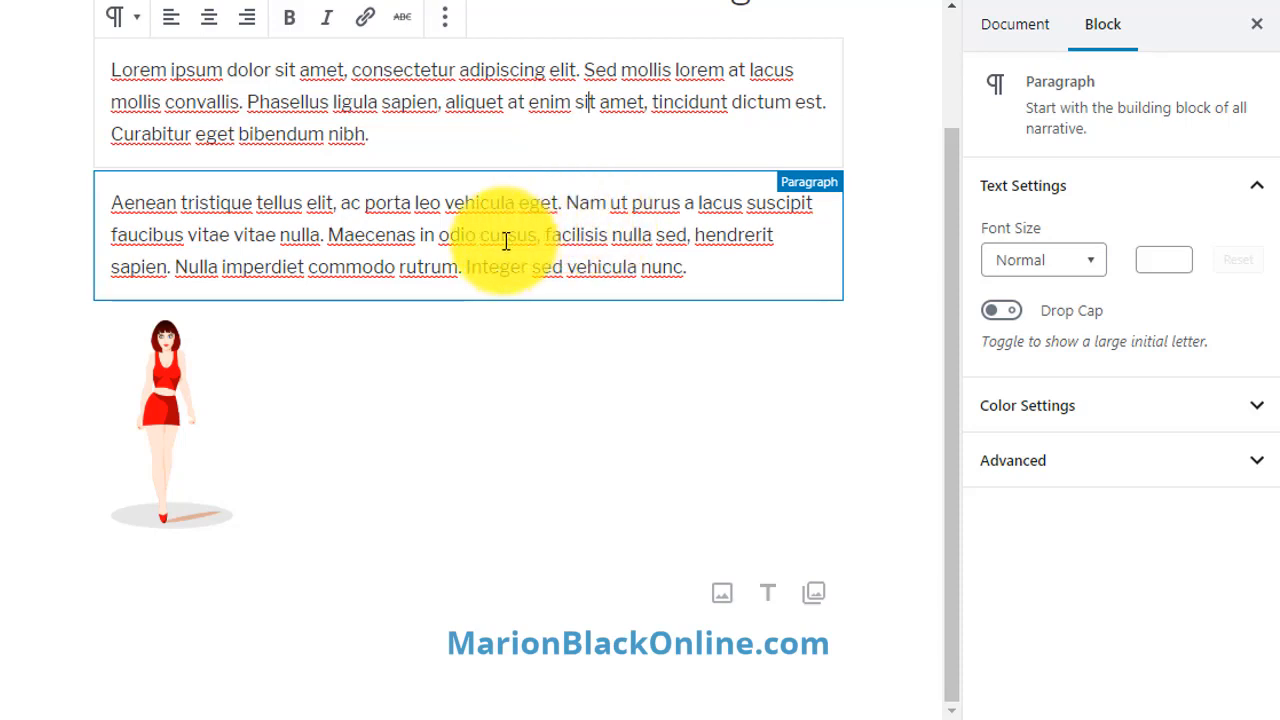
mouse_move(470, 170)
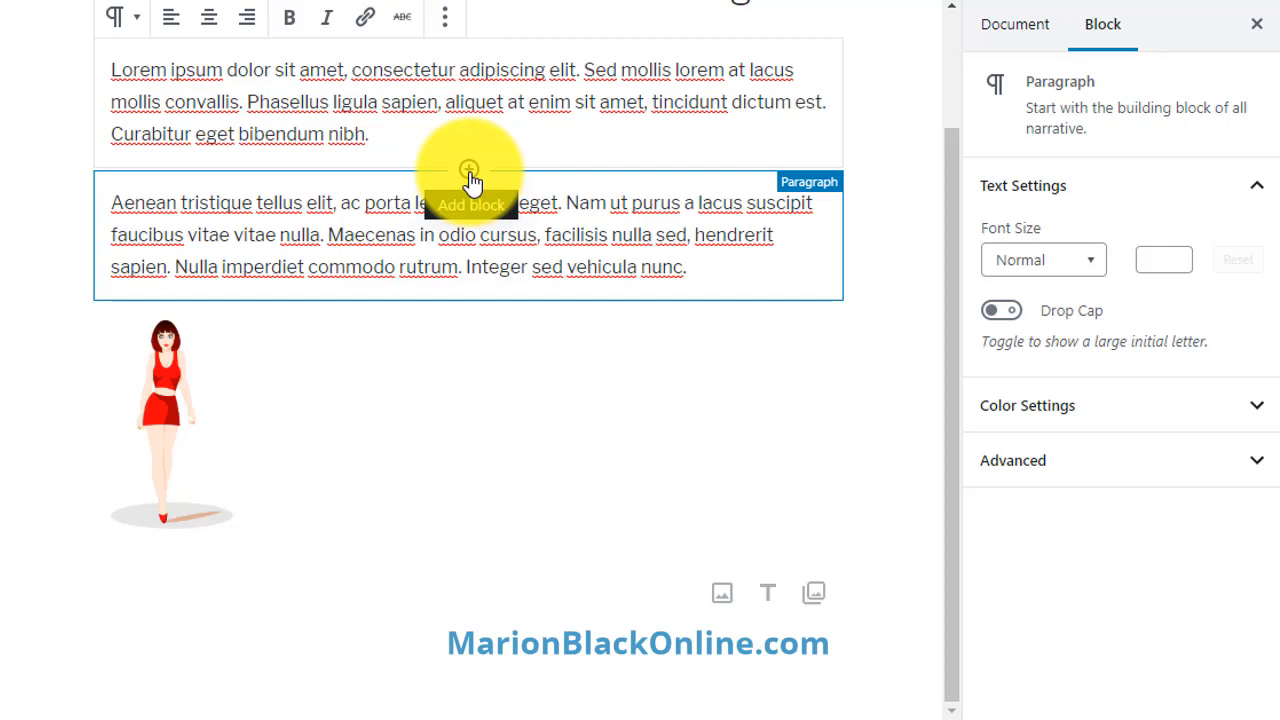
click(470, 172)
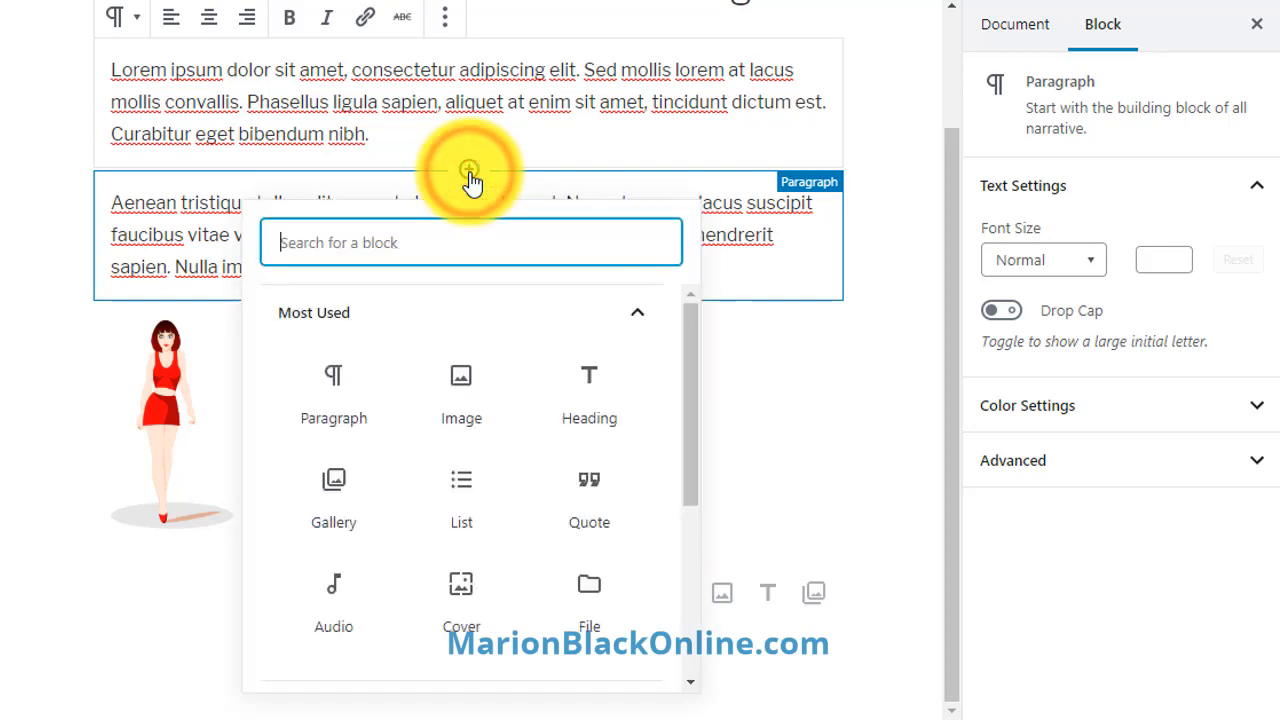
mouse_move(567, 567)
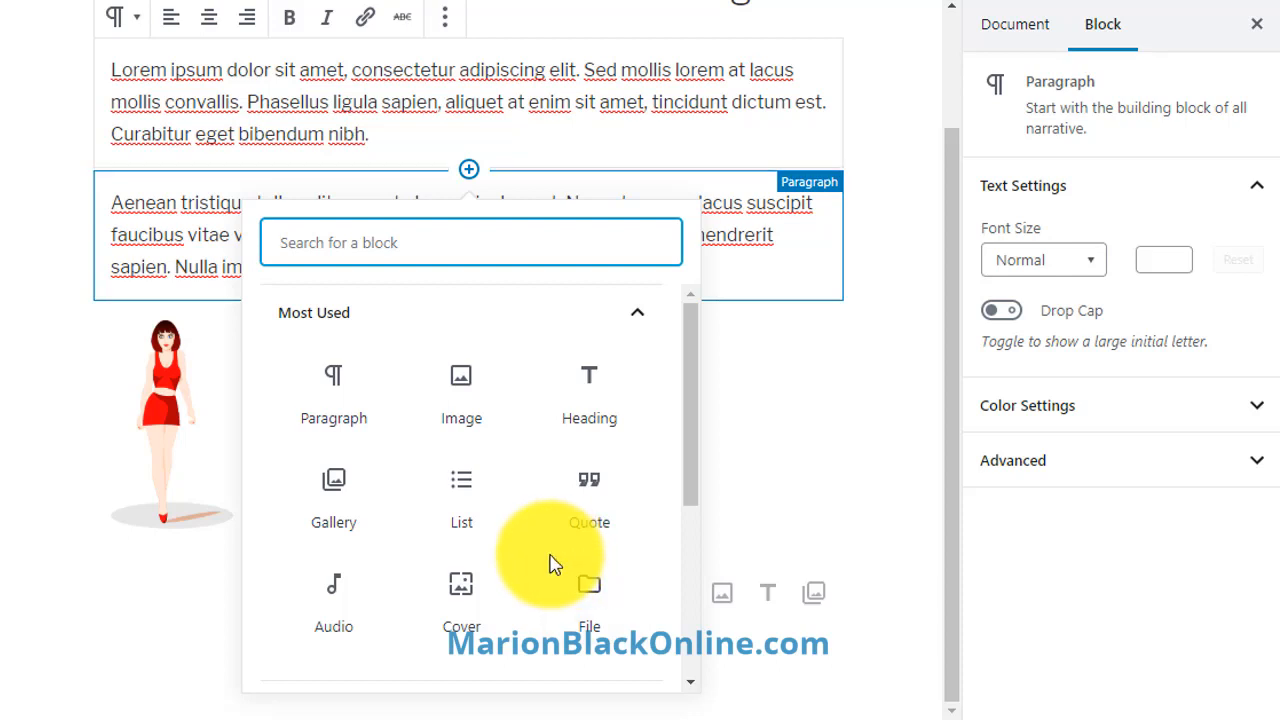
mouse_move(555, 500)
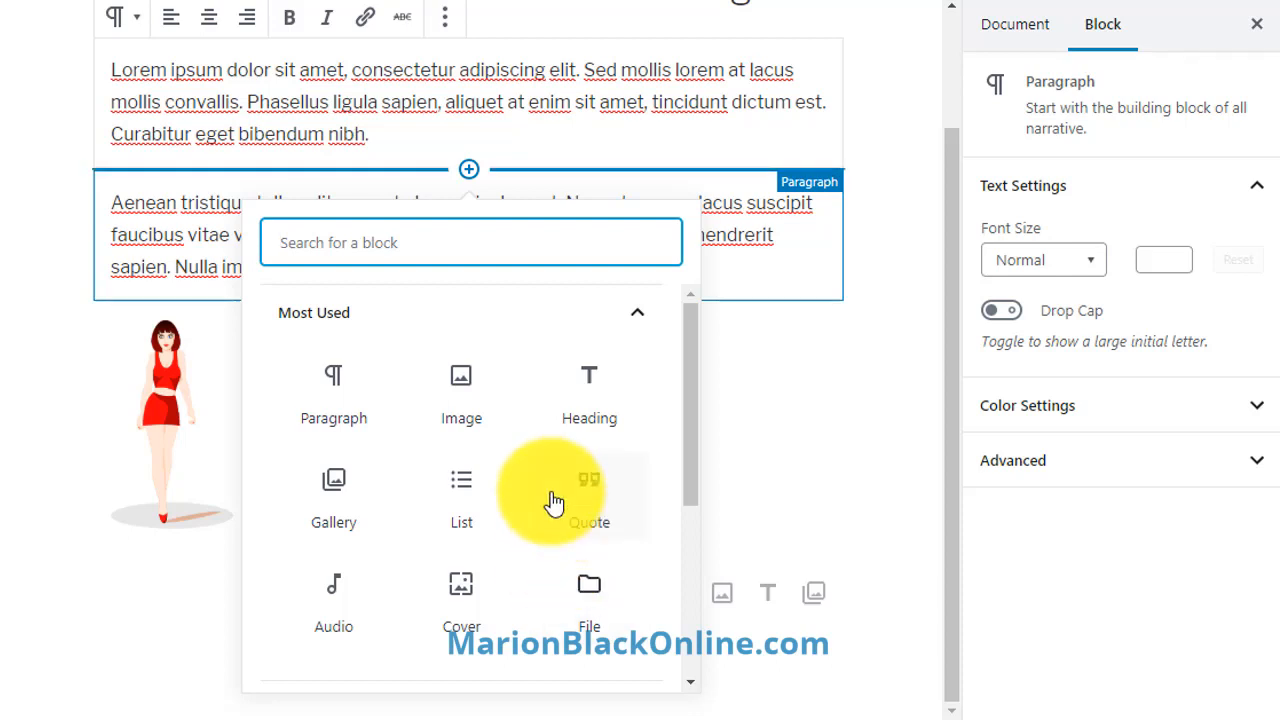
mouse_move(461, 390)
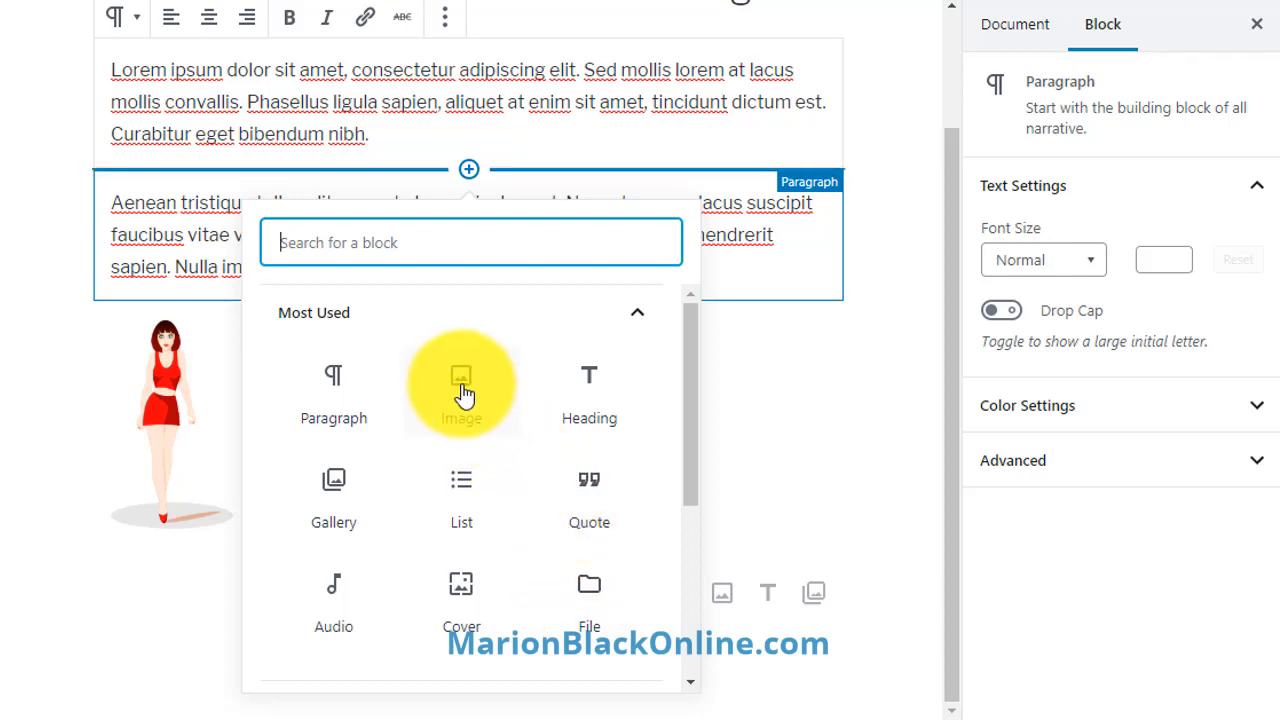
text(media)
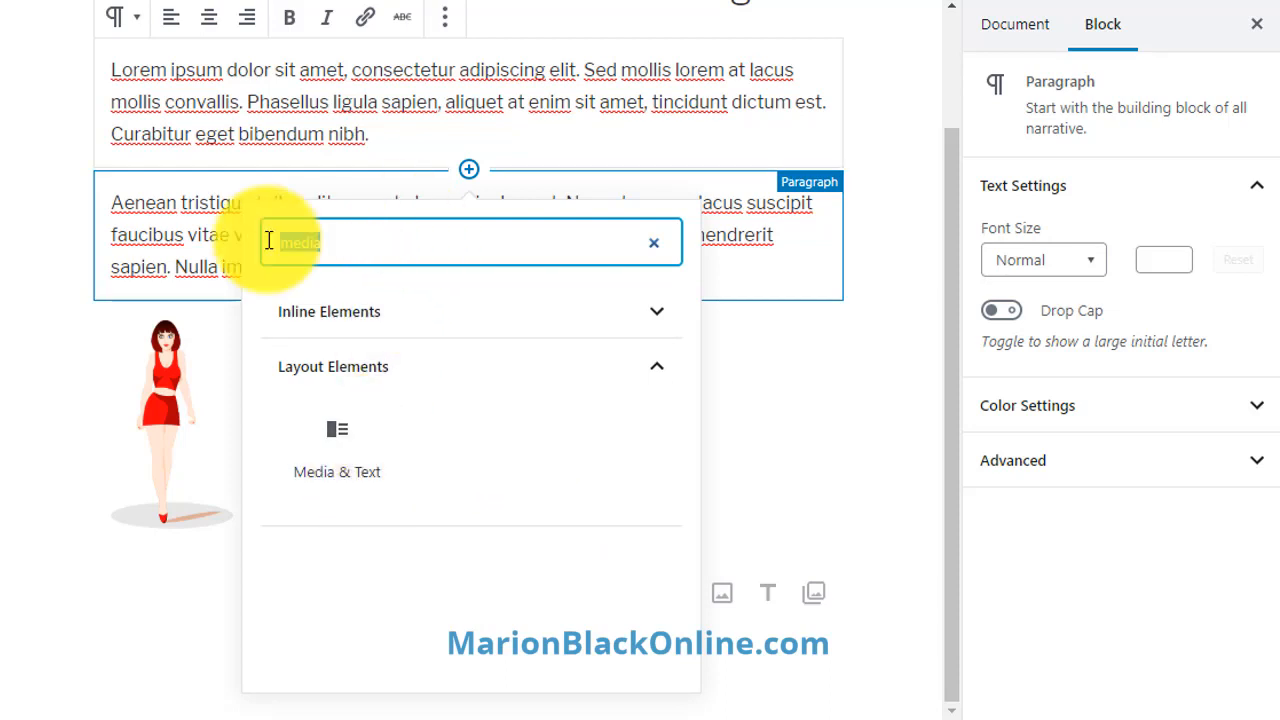
text(classic)
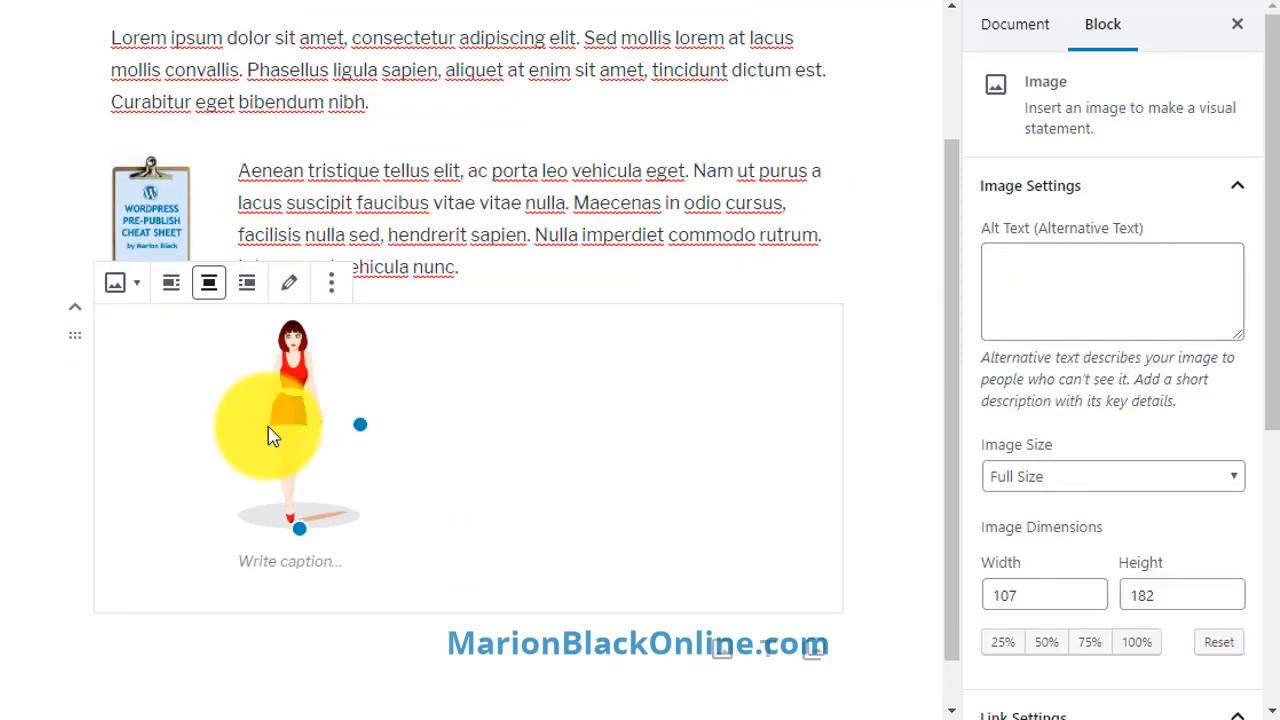
click(170, 282)
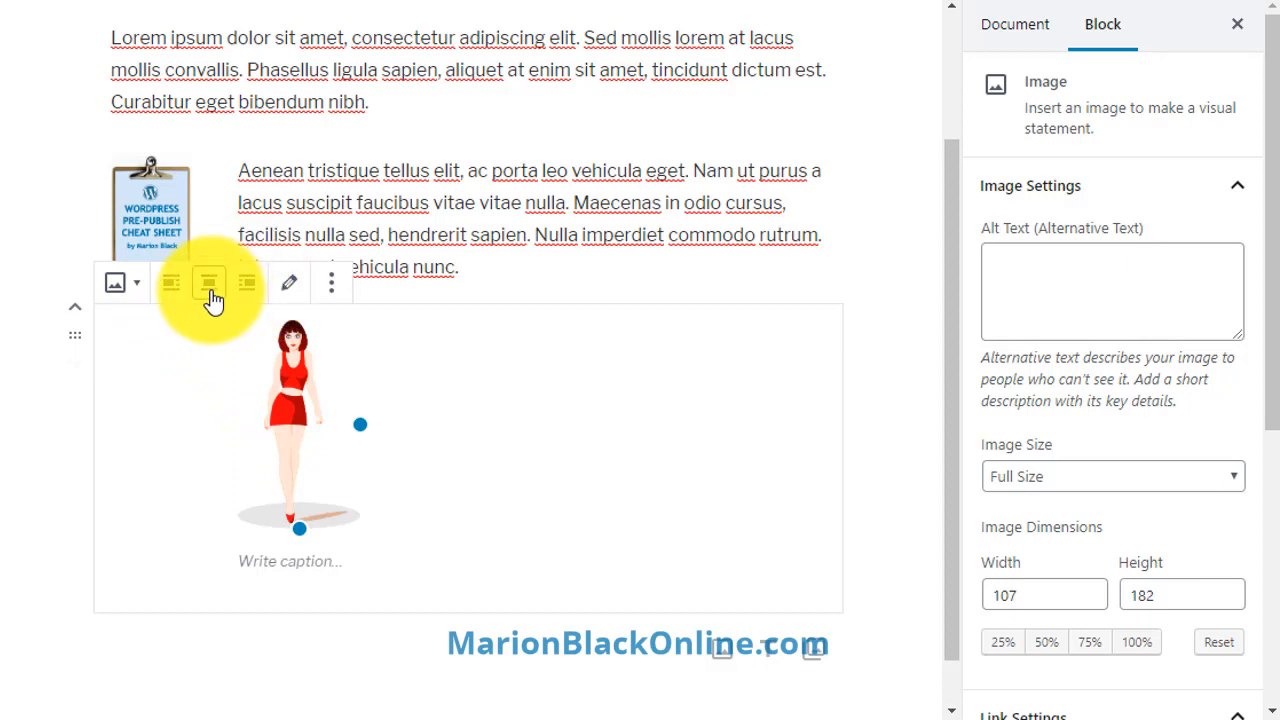
click(208, 282)
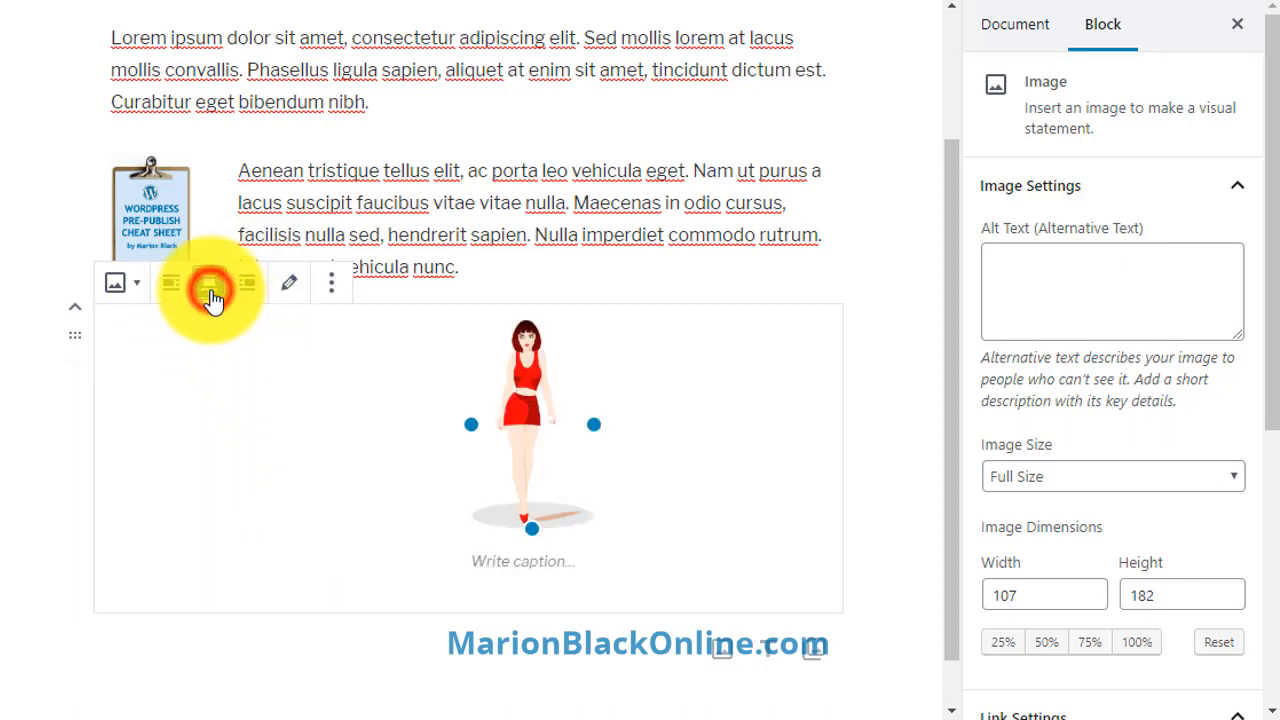
click(208, 282)
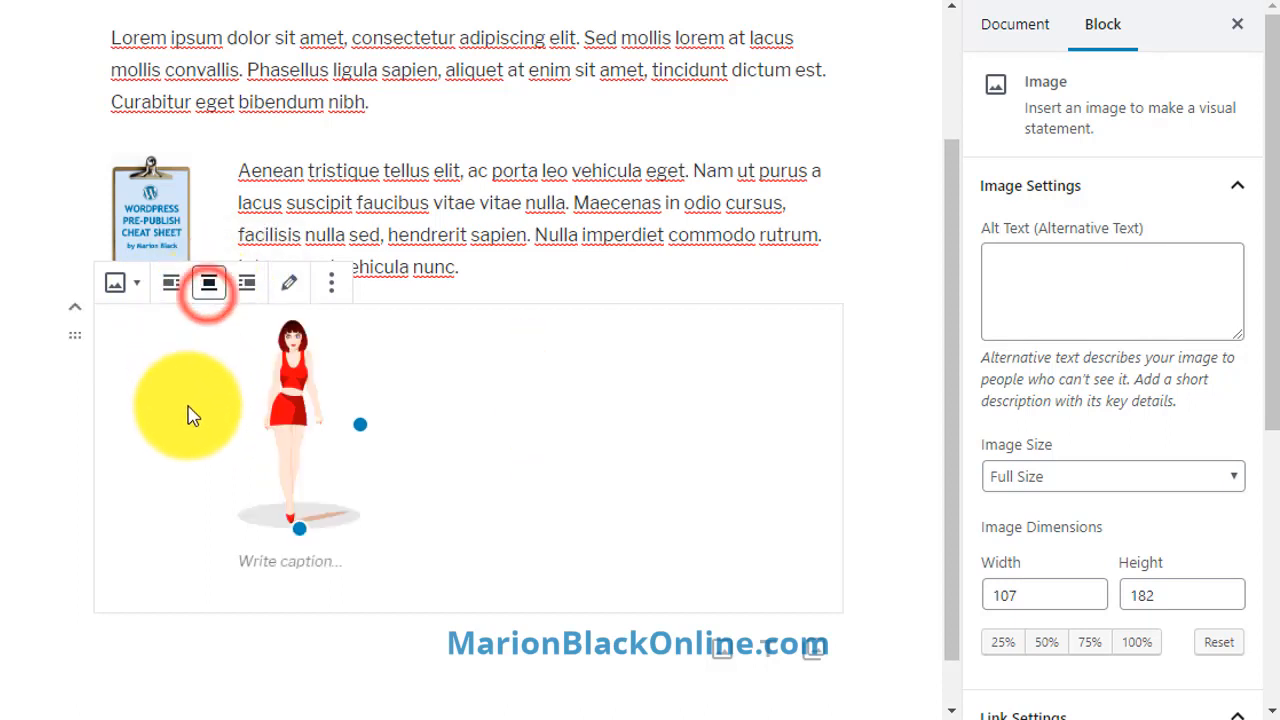
click(565, 202)
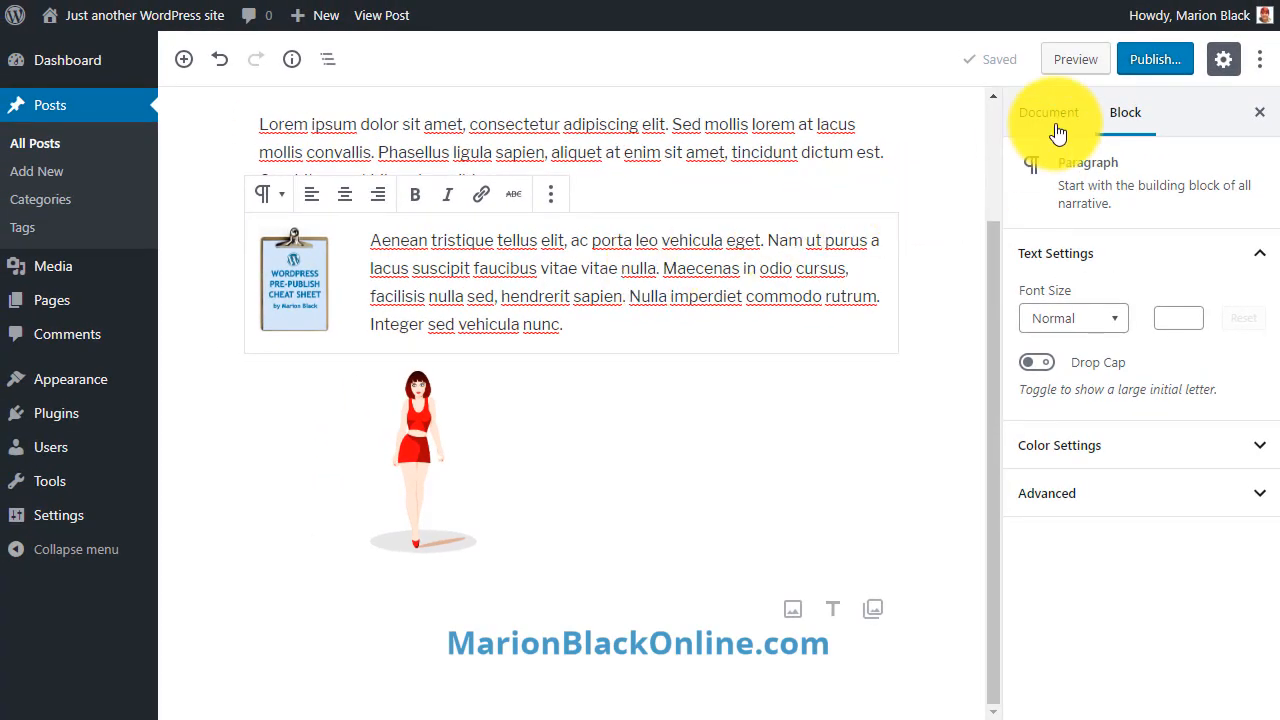
- Set Mini-Skirt.png as the post's featured image, then select the cheat-sheet image
click(1048, 112)
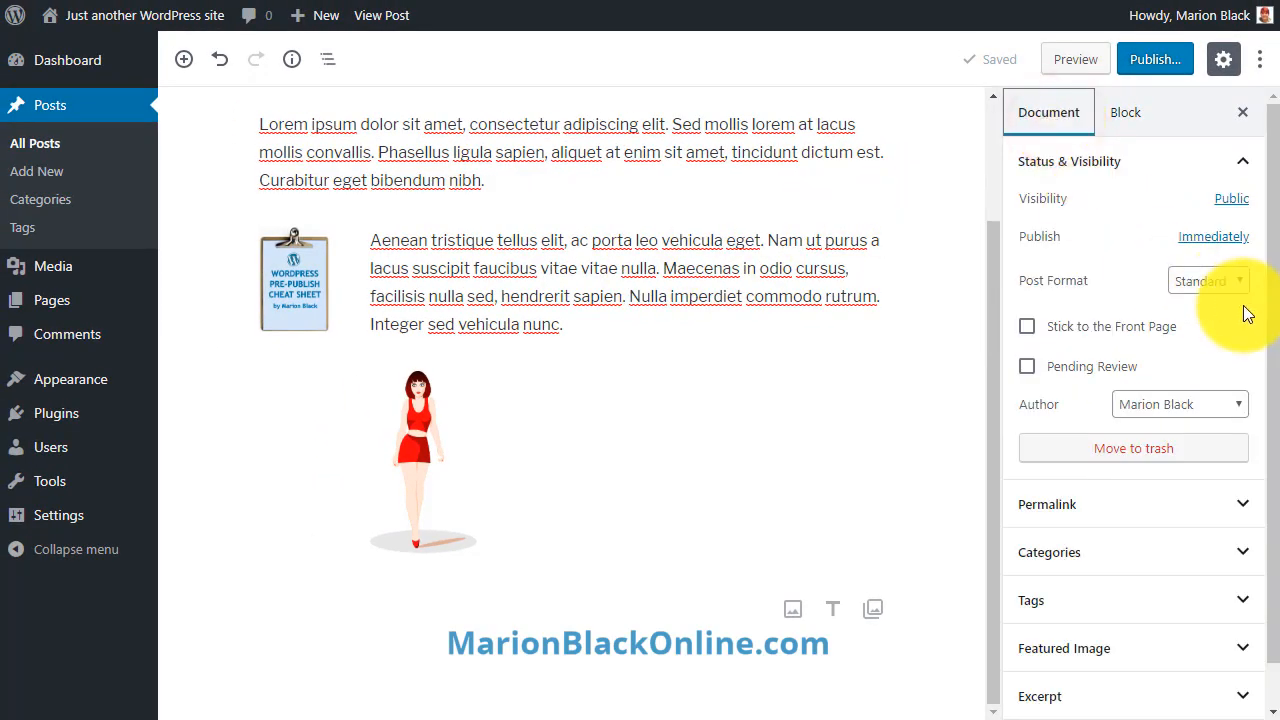
scroll(down, 3)
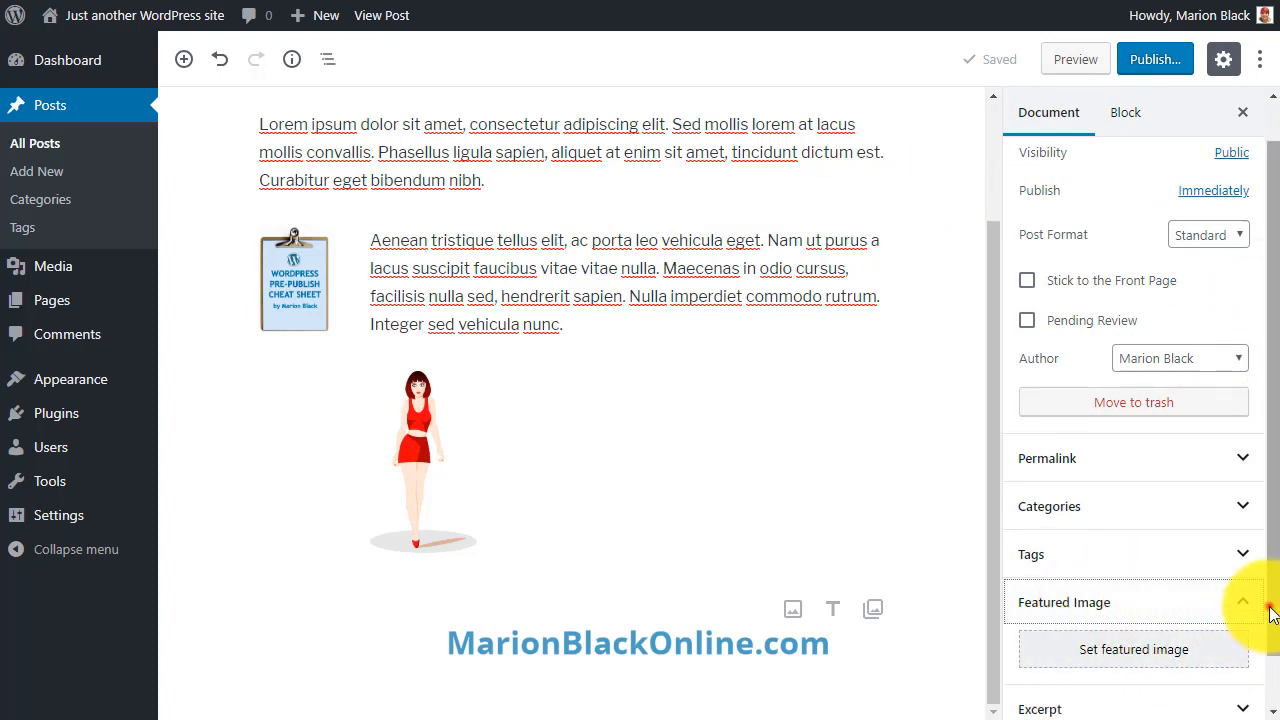
click(1133, 649)
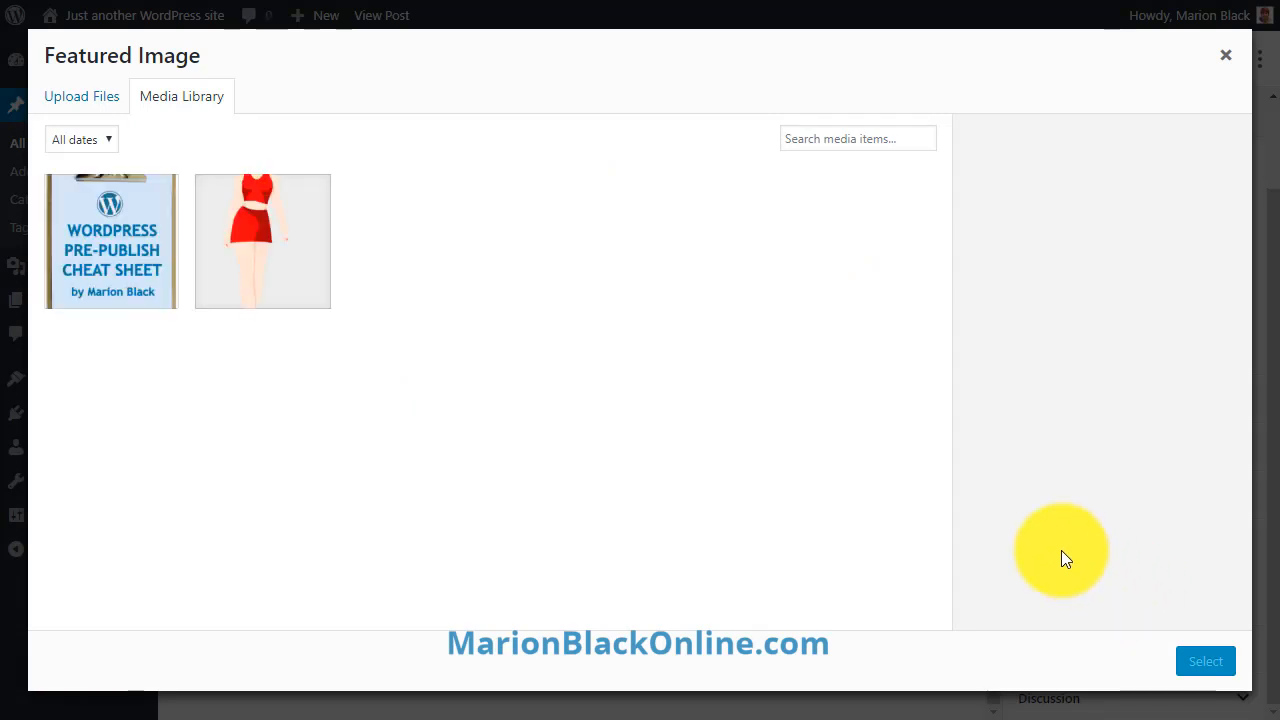
click(262, 240)
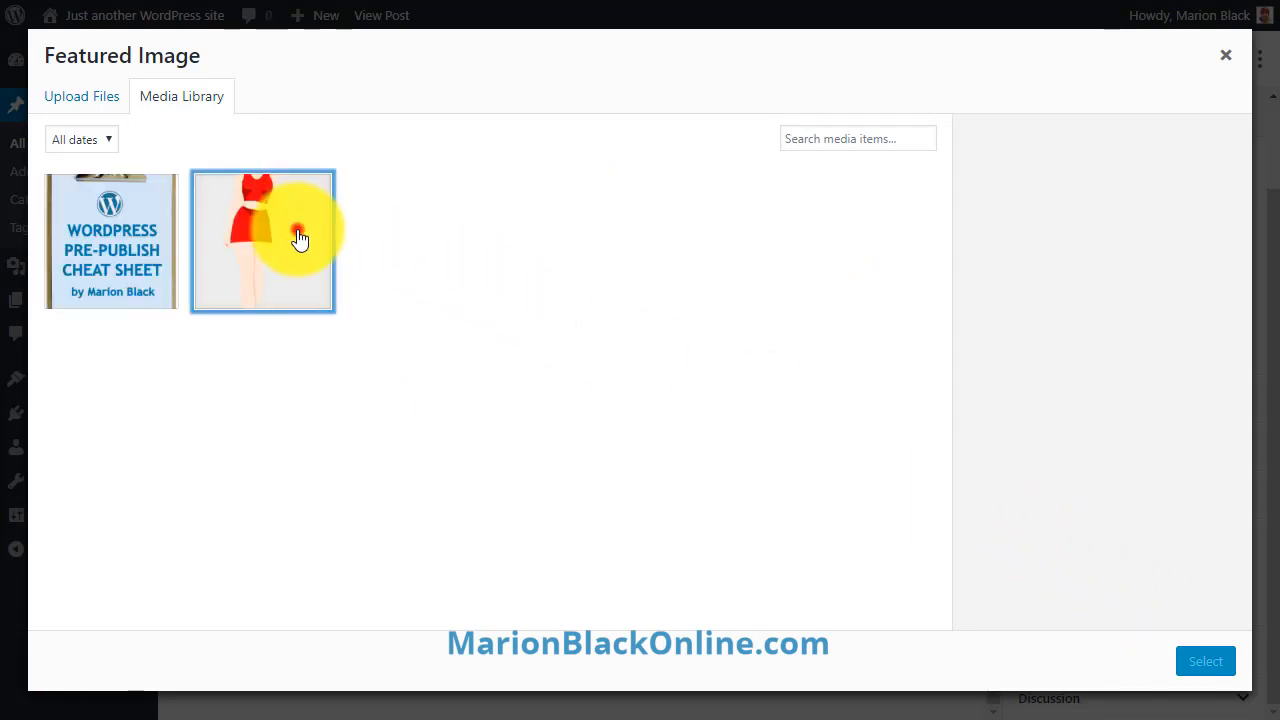
click(262, 240)
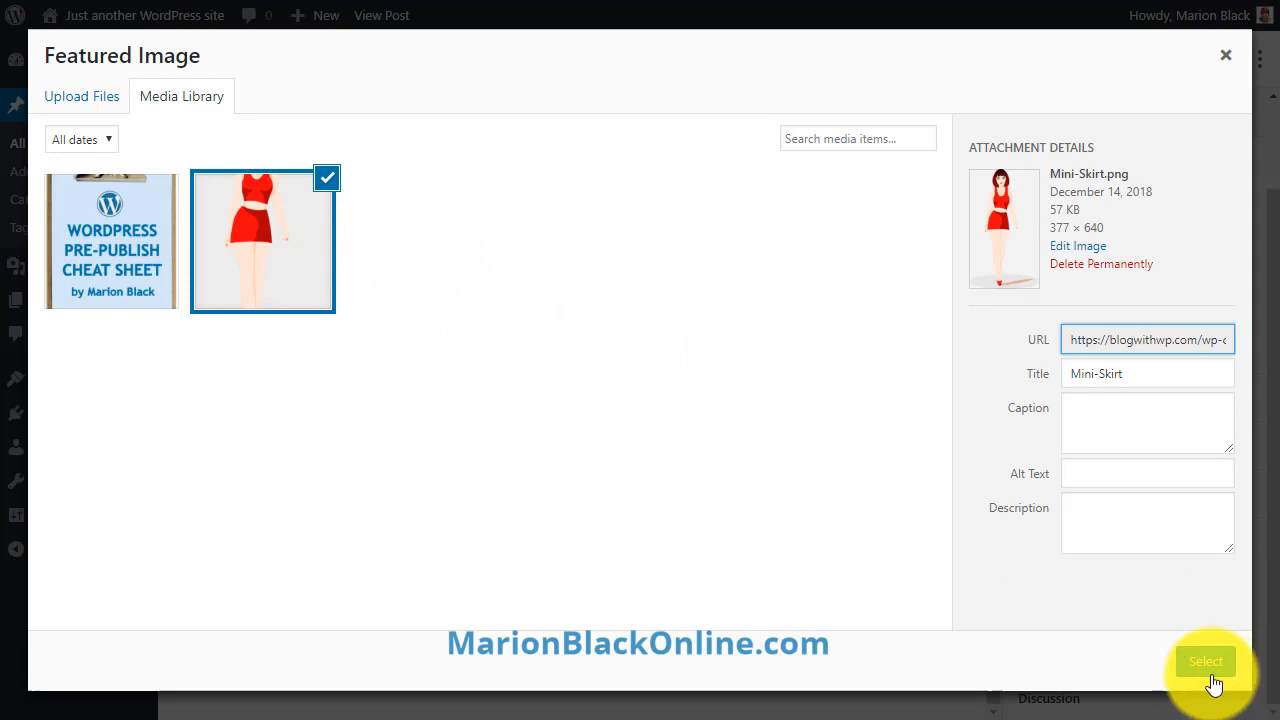
click(1205, 661)
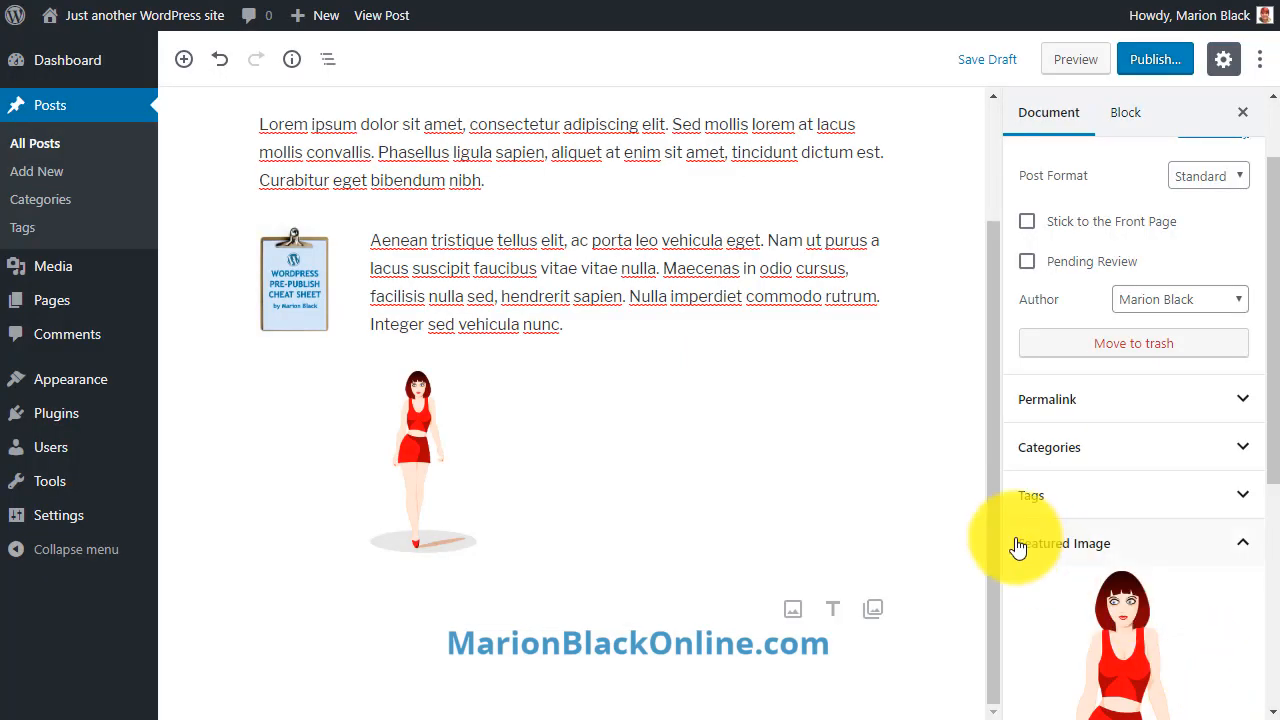
click(294, 280)
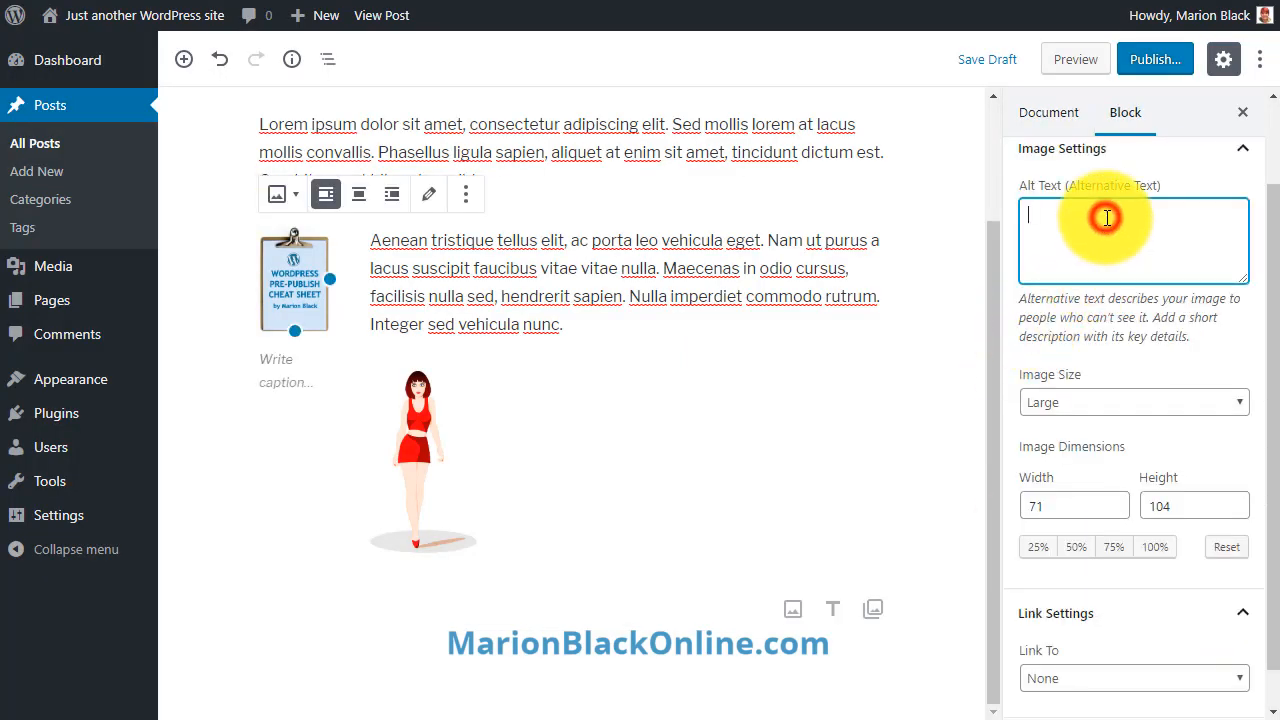